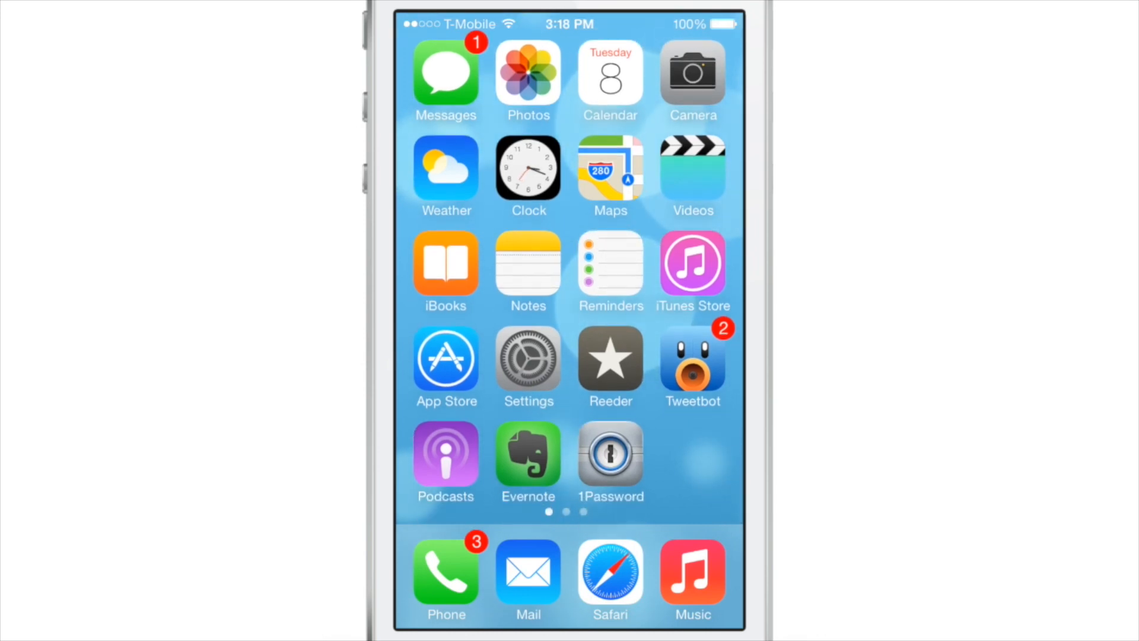
pyautogui.hscroll(-3)
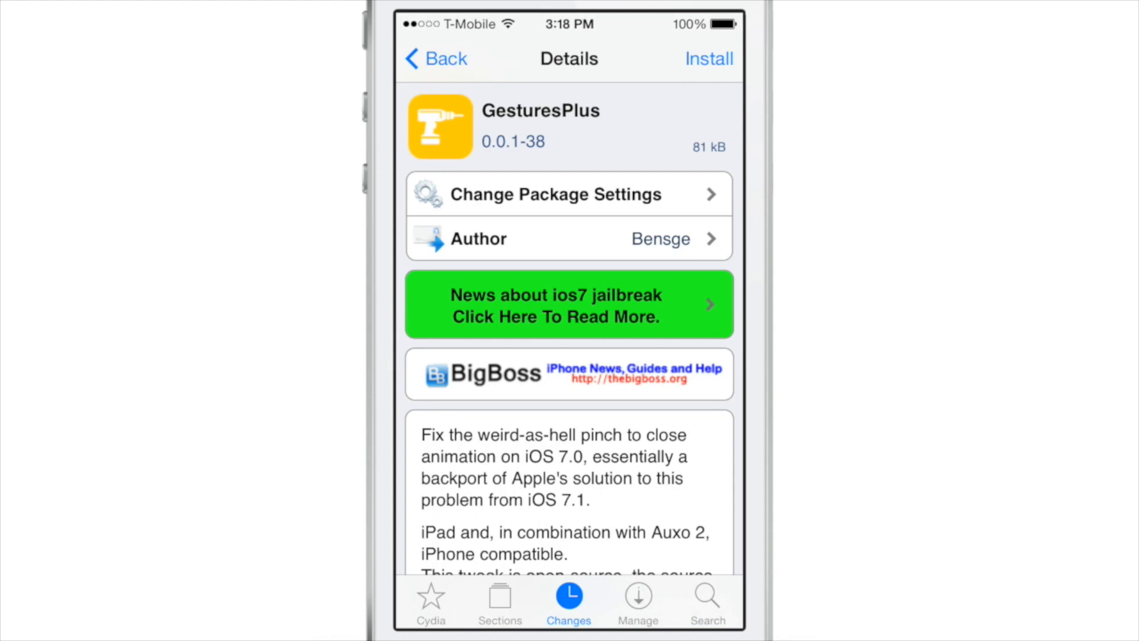
pyautogui.scroll(-3)
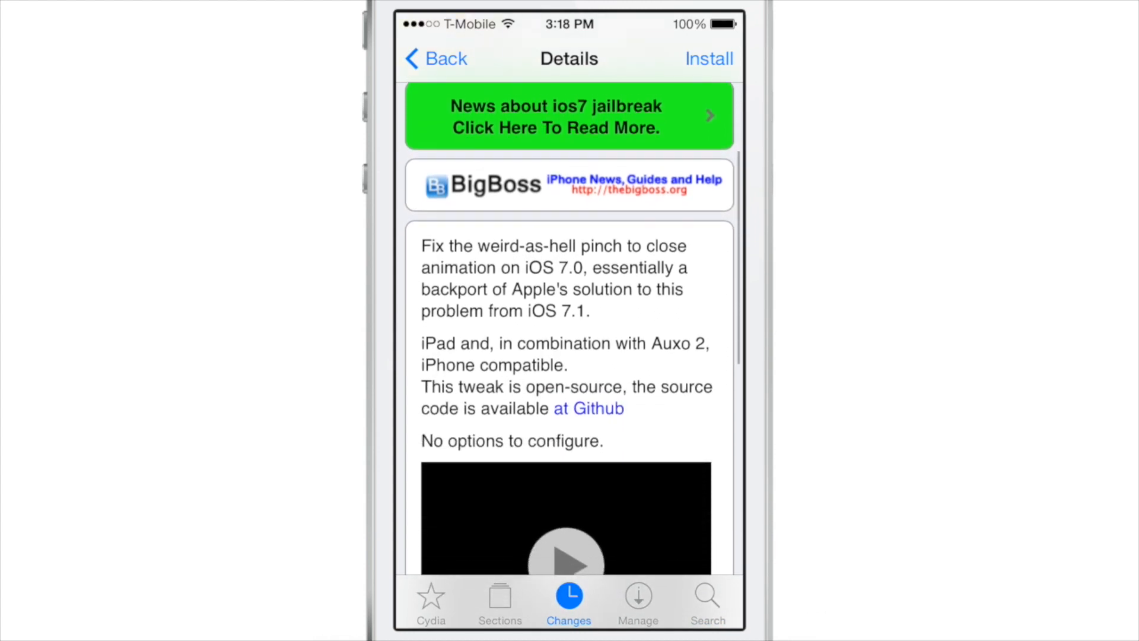
pyautogui.scroll(-3)
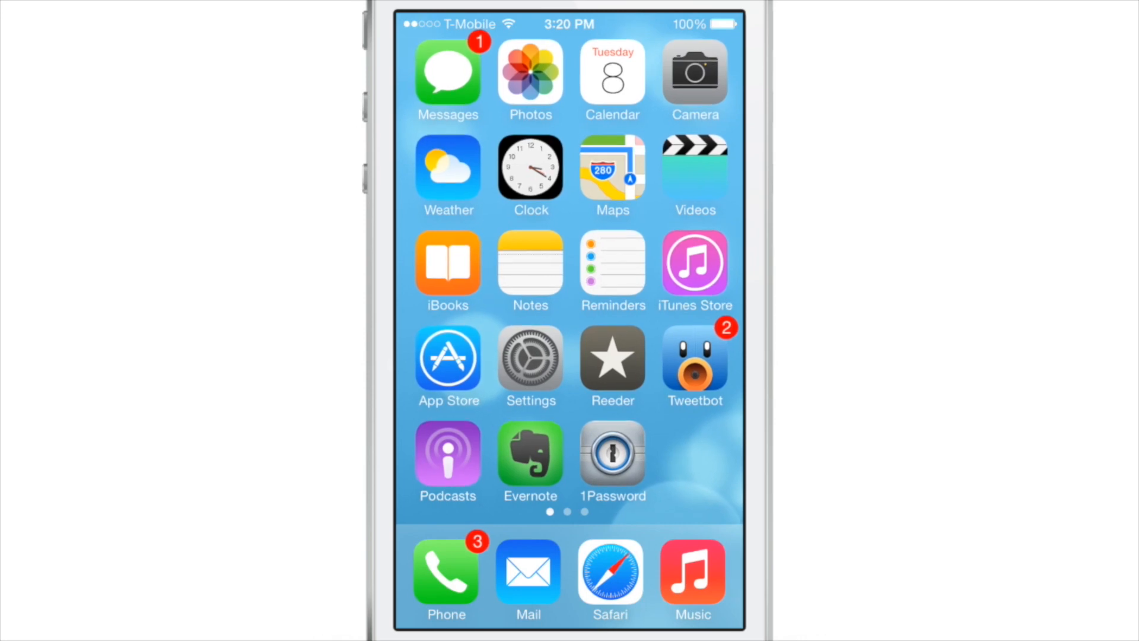
pyautogui.hscroll(-3)
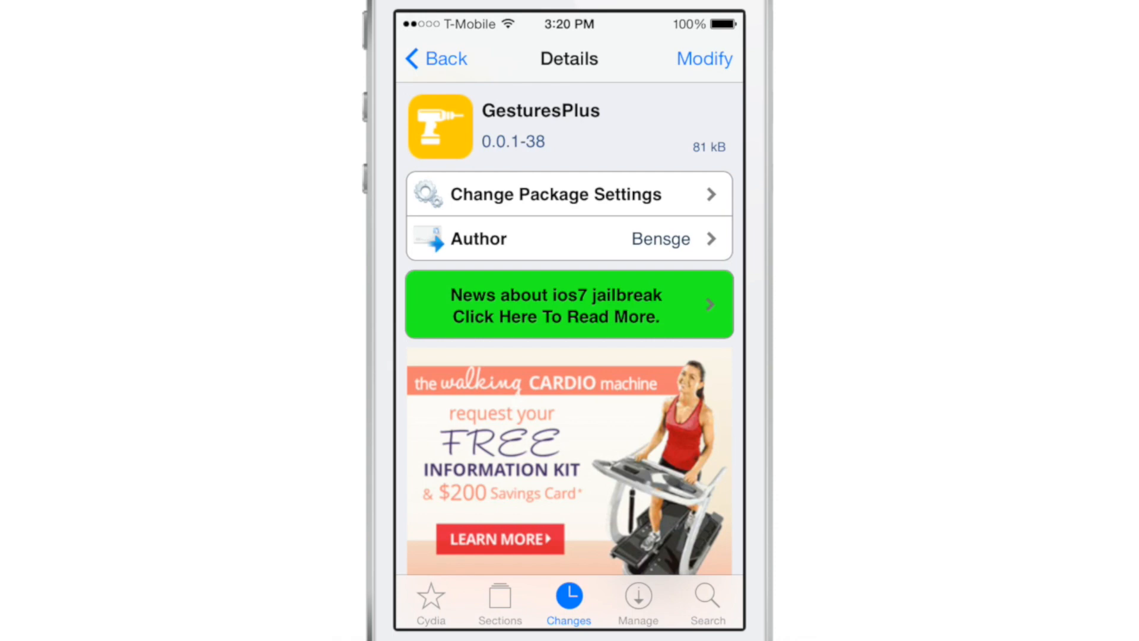
pyautogui.scroll(-3)
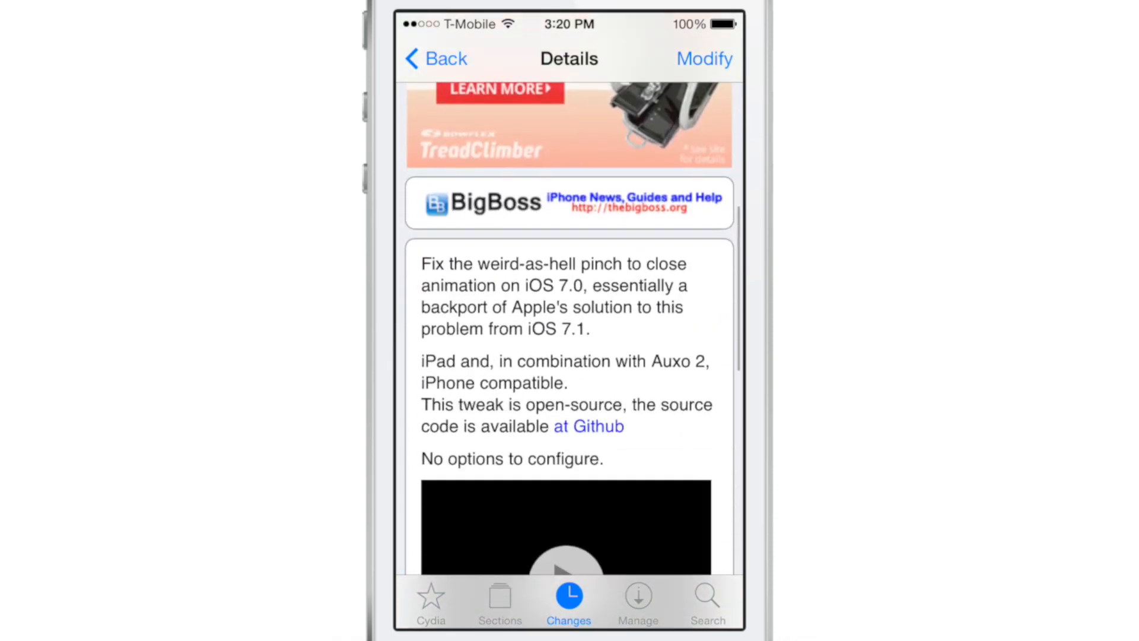